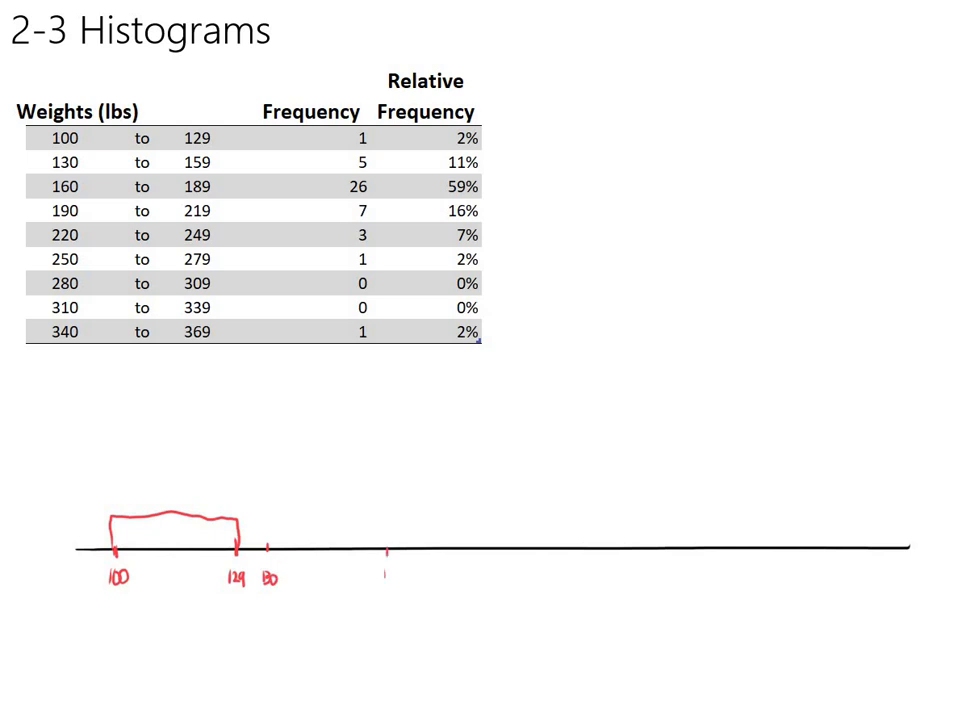
Write 159 under its tick and pen the top and right side of the 130–159 bar.
{"action": "left_click_drag", "start_coordinate": [262, 550], "coordinate": [262, 456]}
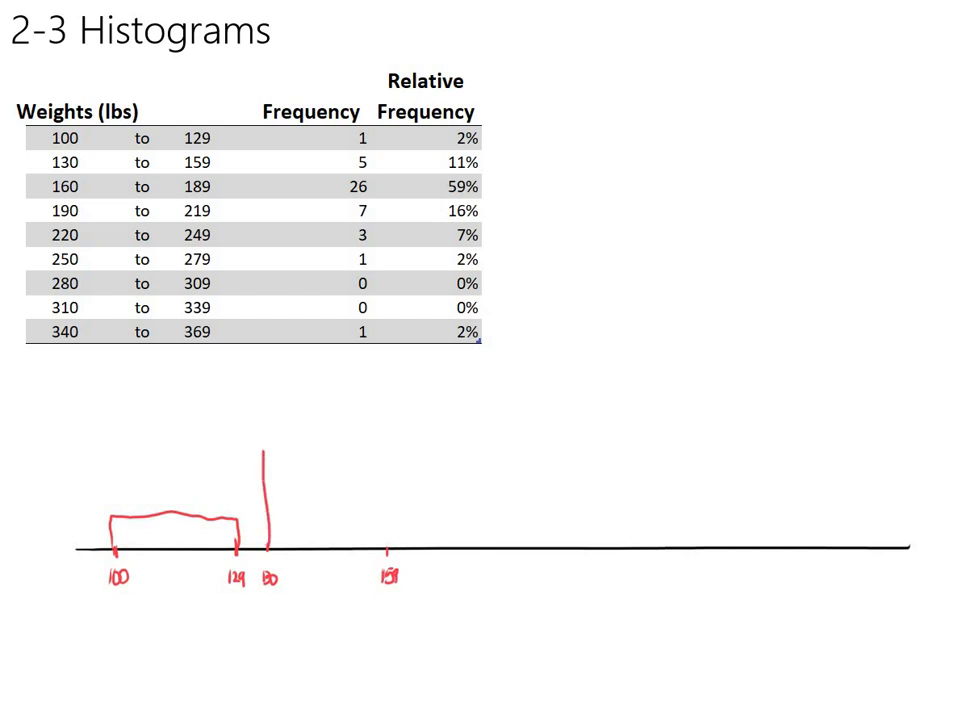
{"action": "left_click_drag", "start_coordinate": [262, 430], "coordinate": [322, 436]}
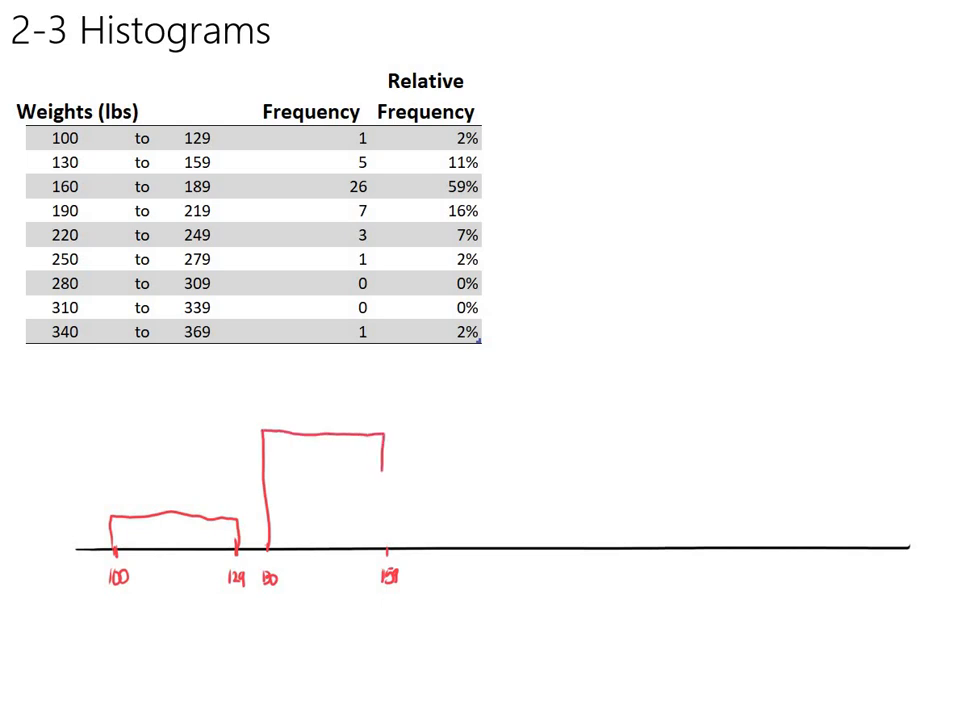
{"action": "left_click_drag", "start_coordinate": [384, 470], "coordinate": [384, 560]}
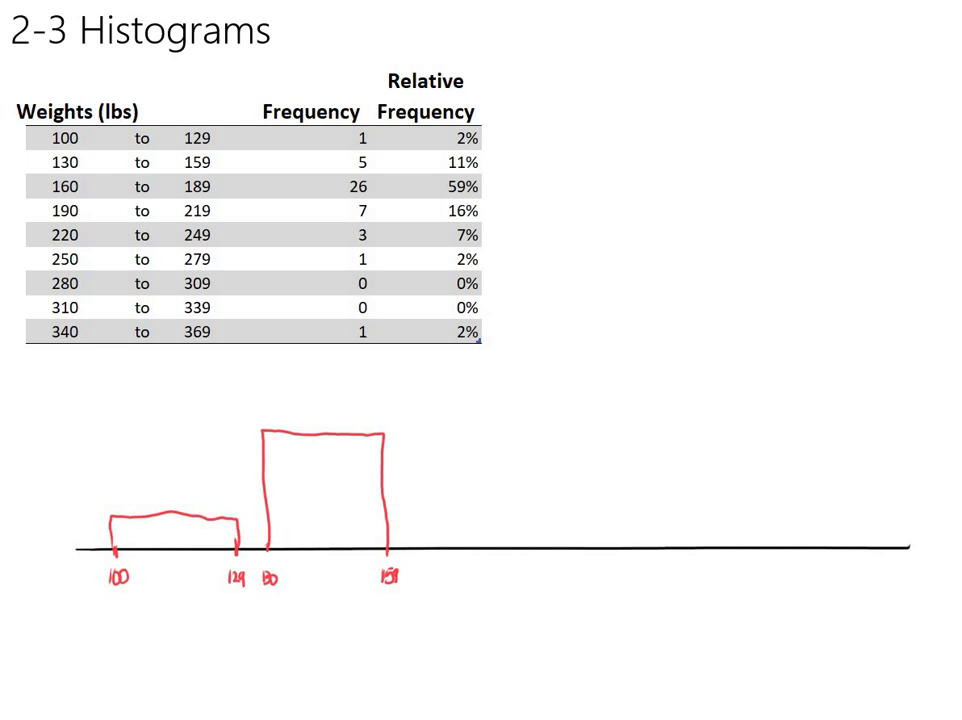
{"action": "left_click_drag", "start_coordinate": [250, 490], "coordinate": [256, 544]}
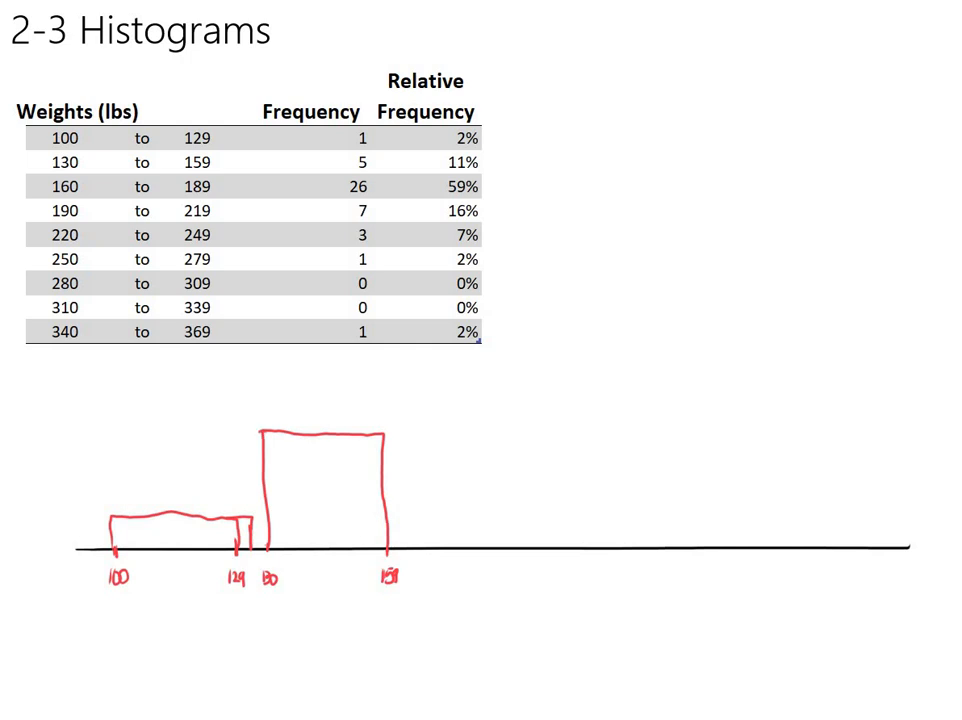
Pen a new left edge for the tall bar midway between 129 and 130, starting a label below it.
{"action": "left_click_drag", "start_coordinate": [250, 432], "coordinate": [248, 540]}
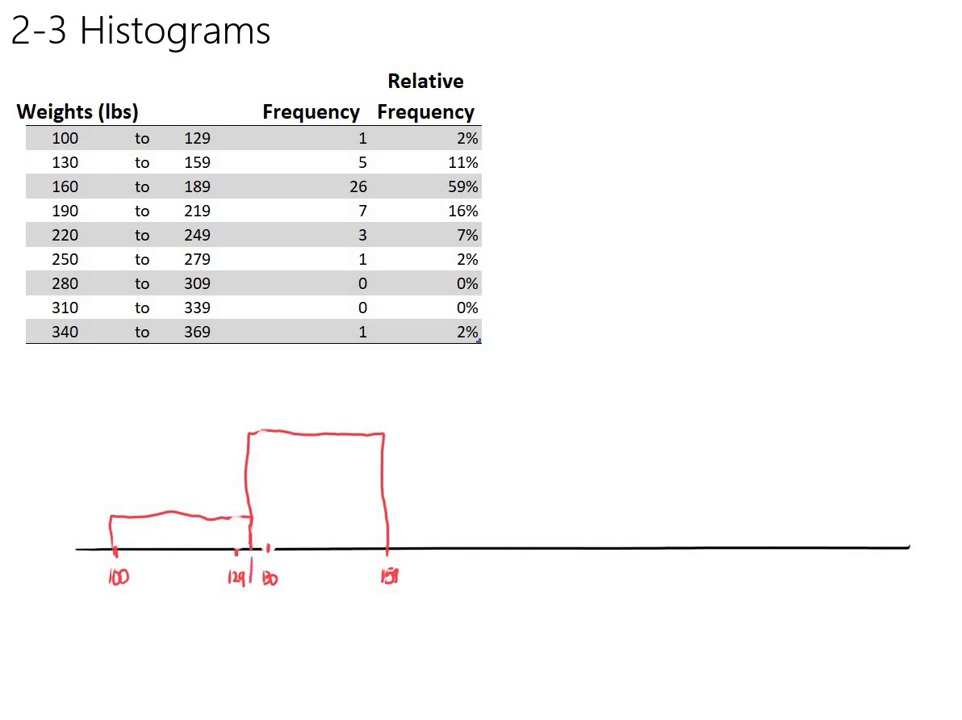
{"action": "left_click_drag", "start_coordinate": [248, 552], "coordinate": [248, 620]}
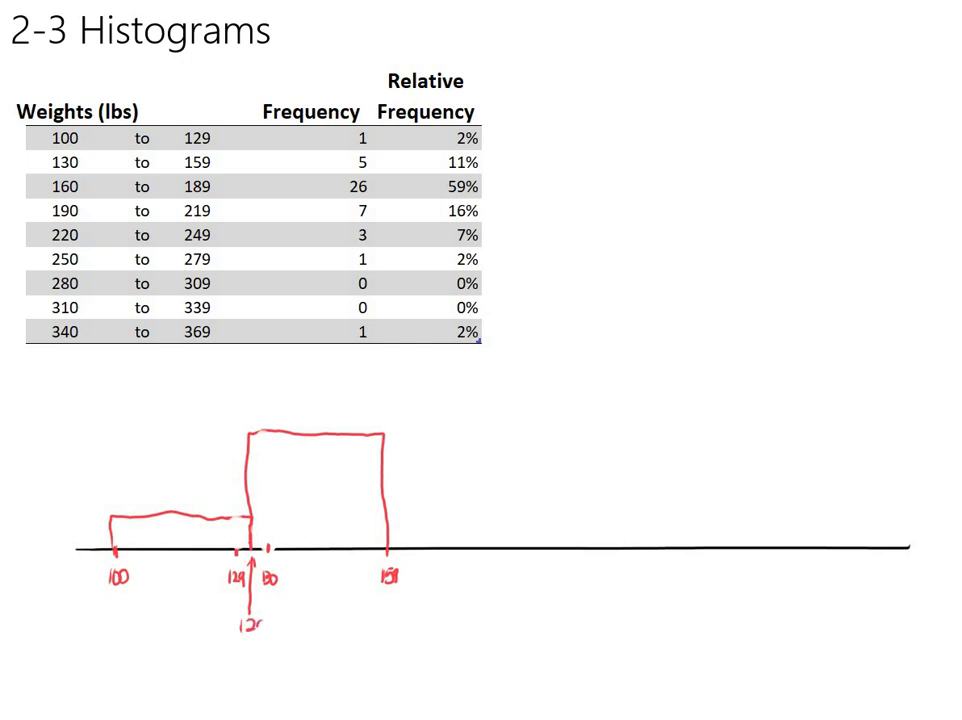
Handwrite 129.5 under the shared edge and 'Class boundaries' beneath it.
{"action": "type", "text": "129.5"}
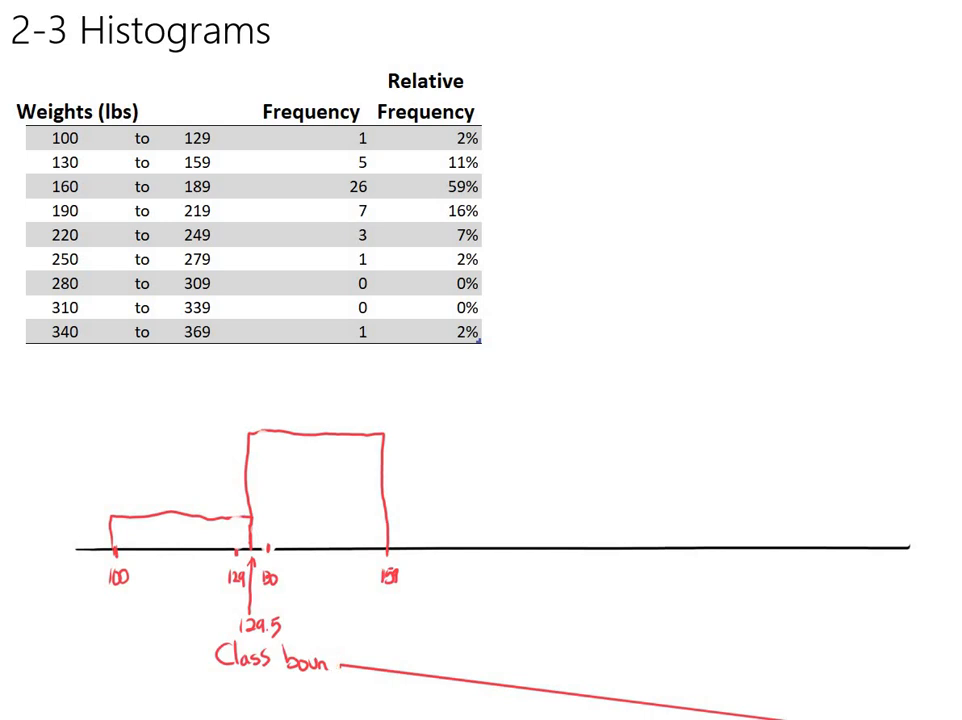
{"action": "type", "text": "daries"}
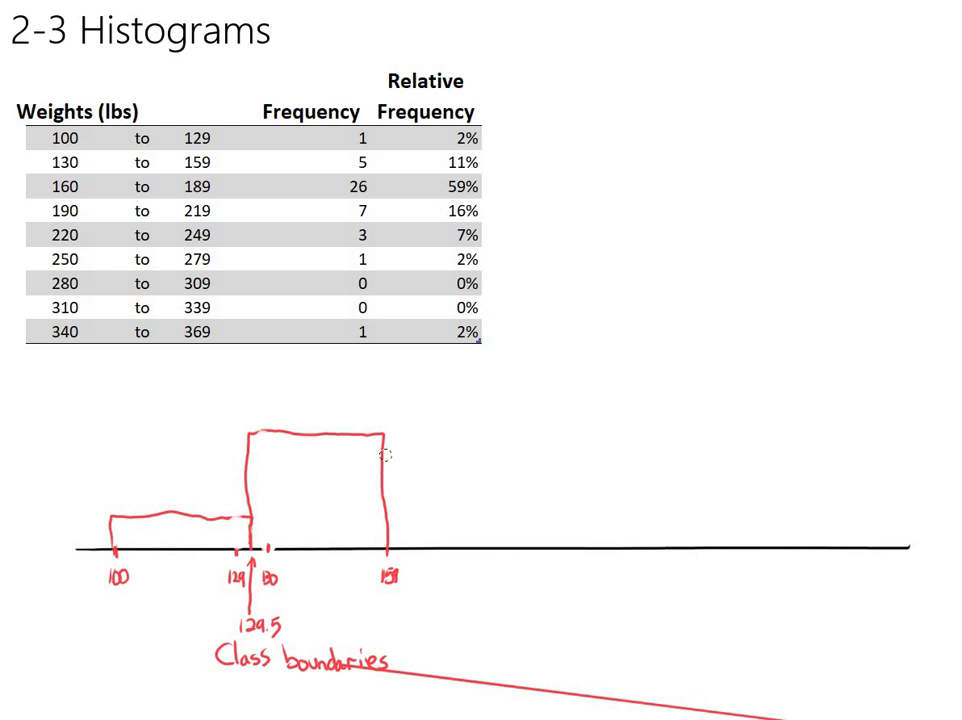
Redraw the tall bar's right edge just past the 159 tick and label it 159.5.
{"action": "left_click_drag", "start_coordinate": [388, 436], "coordinate": [388, 550]}
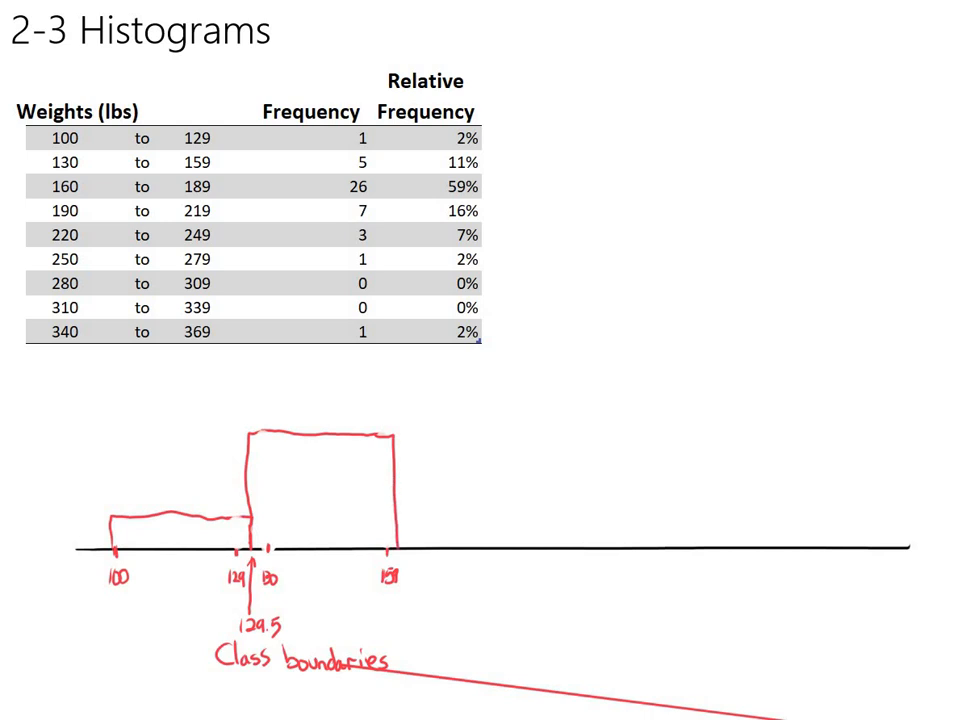
{"action": "type", "text": "159.5"}
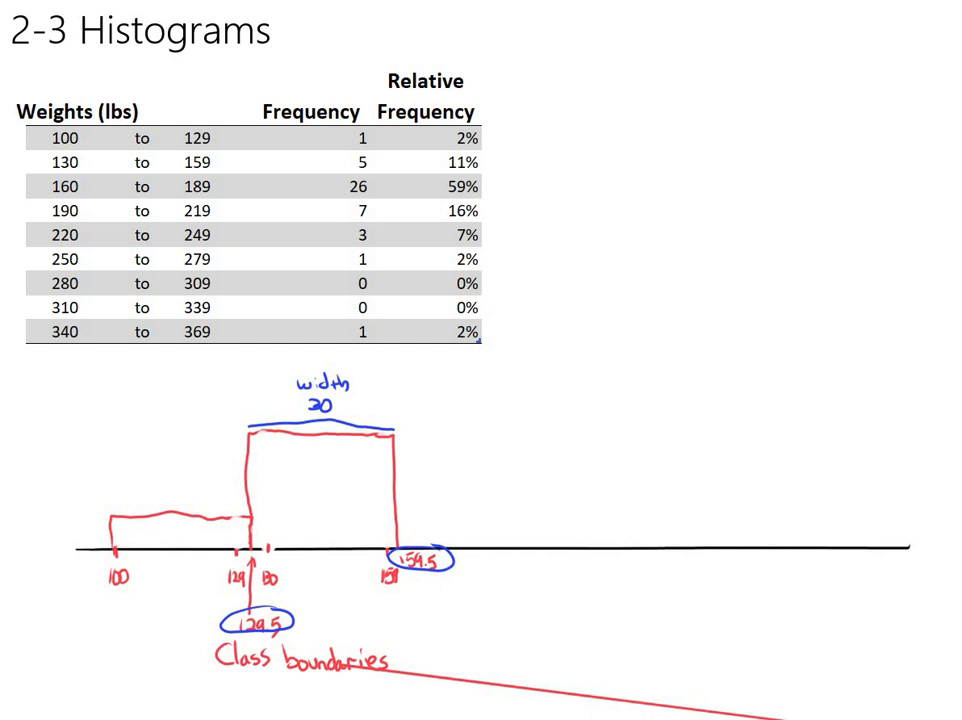
Add a small blue tick on the weight axis under the middle of the tall bar.
{"action": "left_click", "coordinate": [324, 548]}
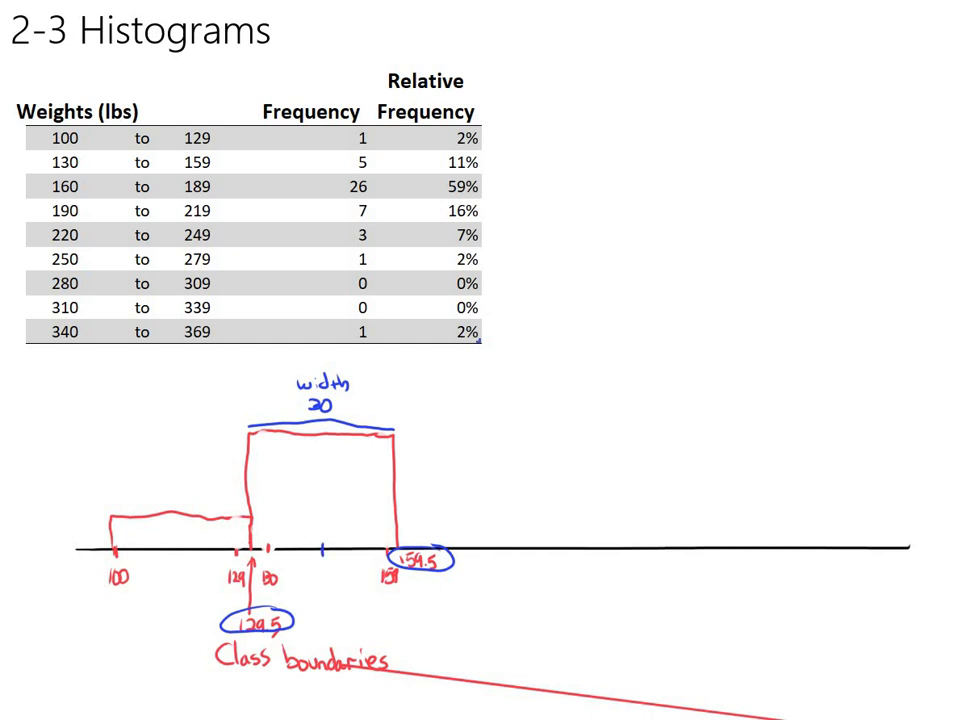